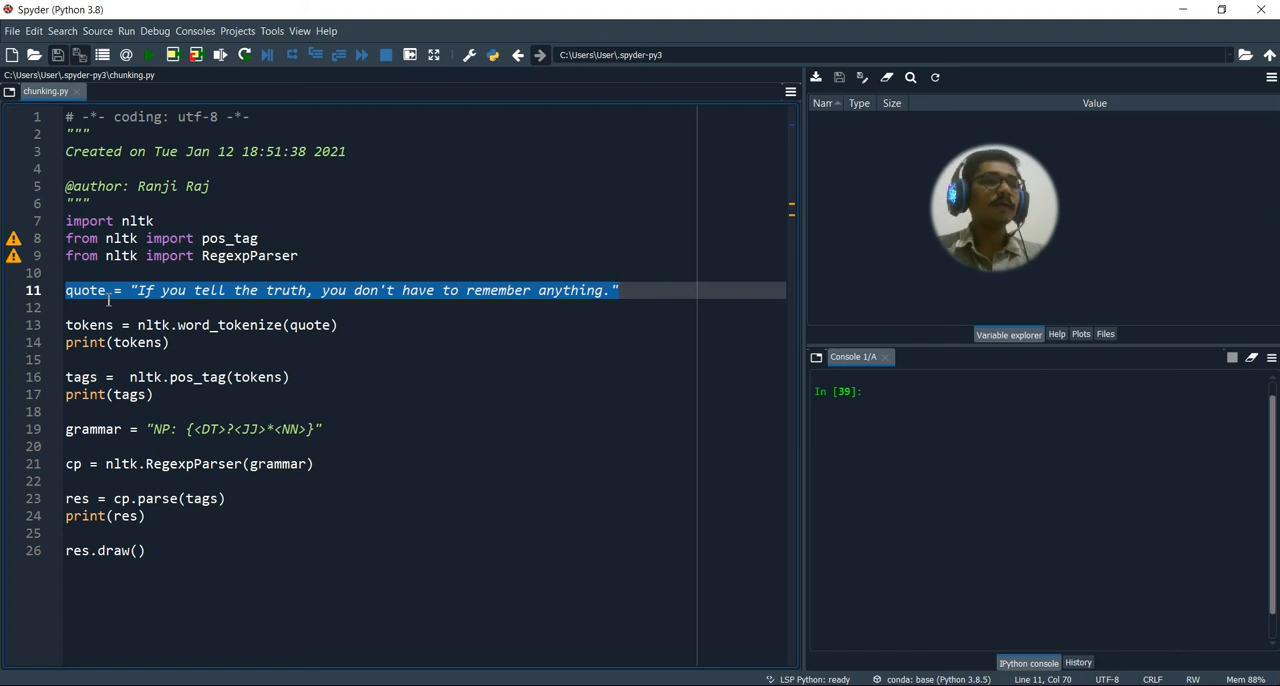
mouse_move(408, 516)
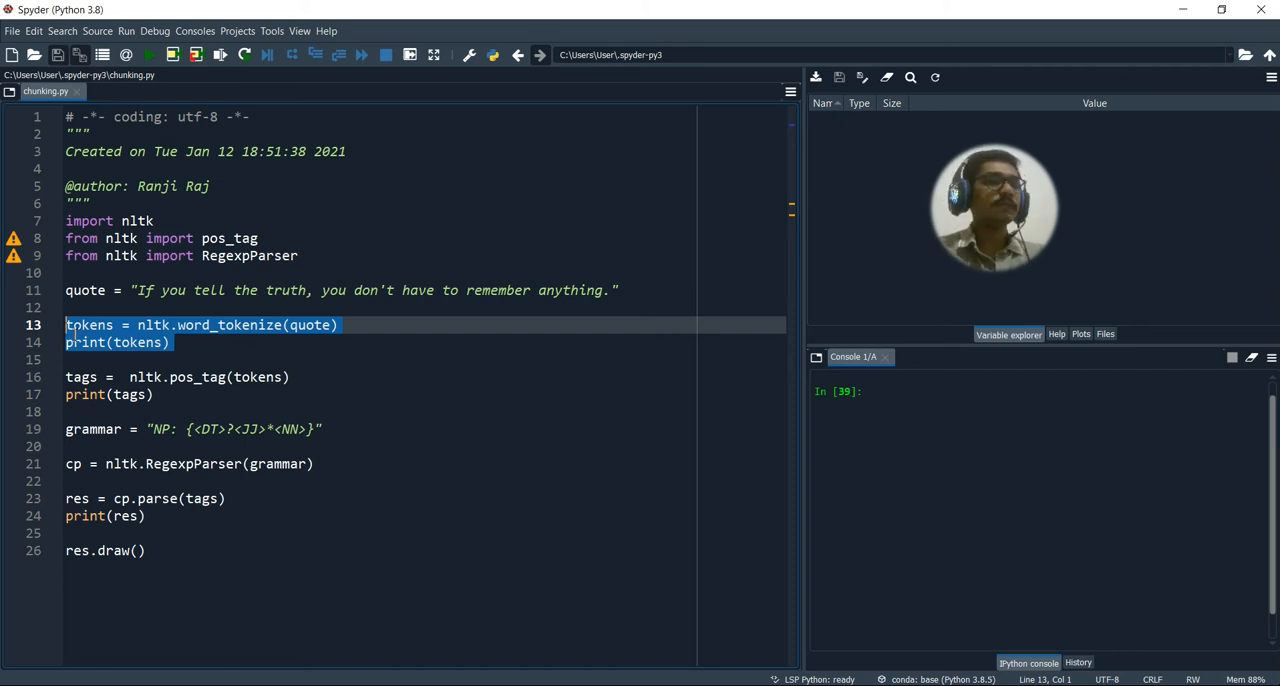
Comment out print(tags) and print(res), then run the chunking script
click(172, 342)
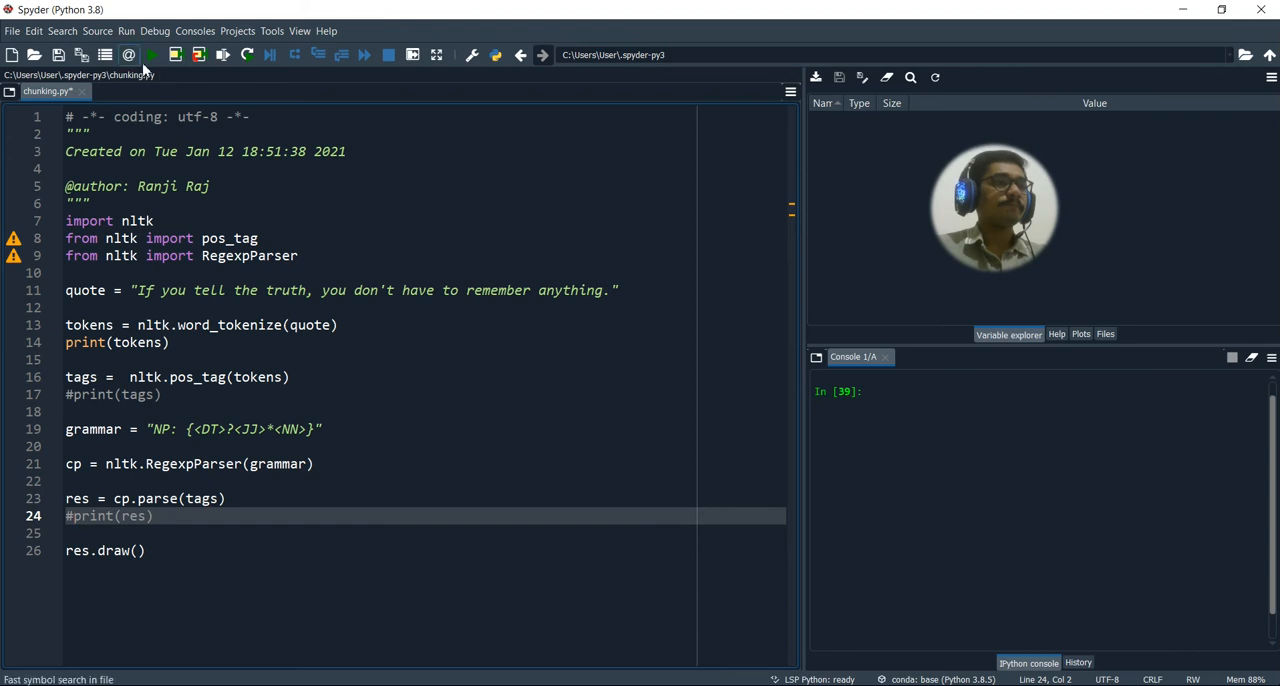
click(152, 56)
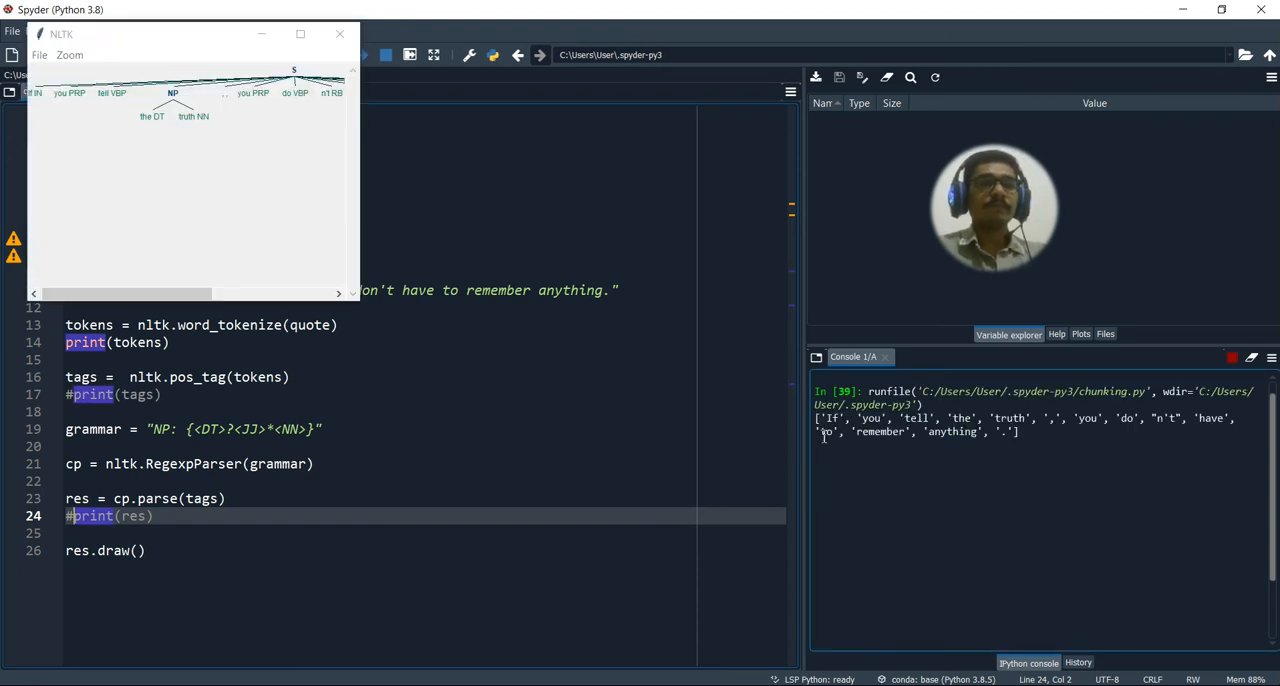
Close the NLTK chunk tree window
click(340, 32)
text(#)
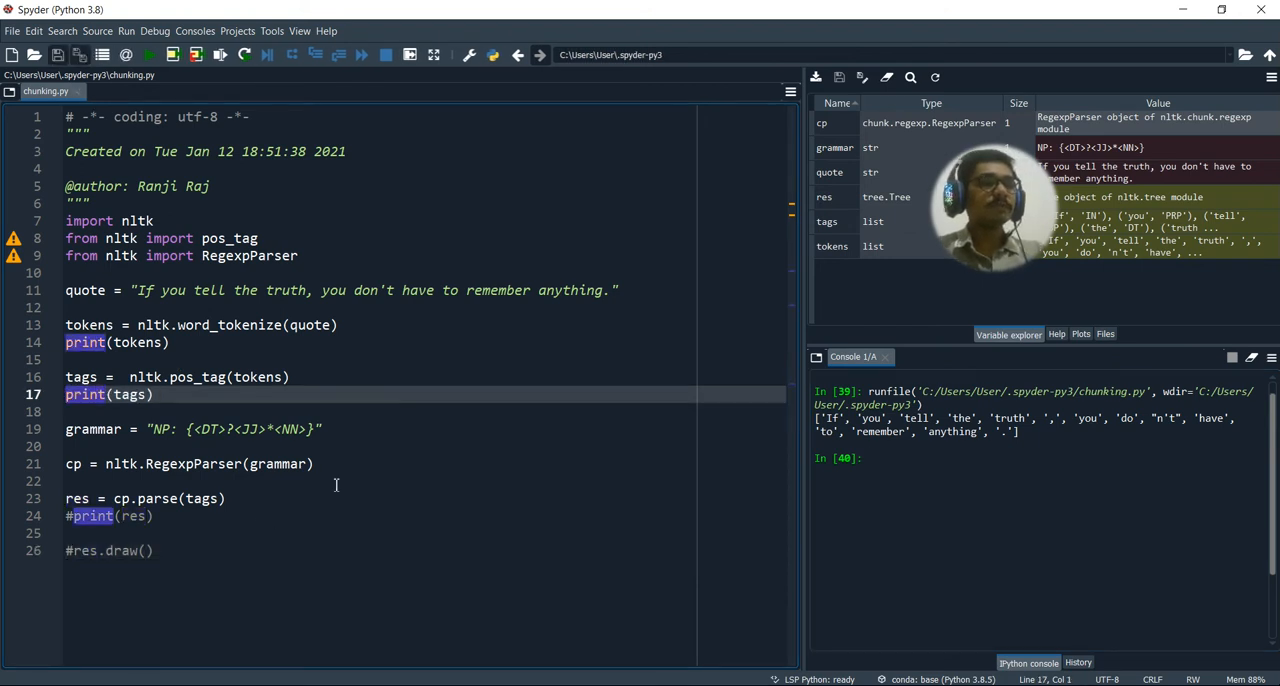
mouse_move(404, 452)
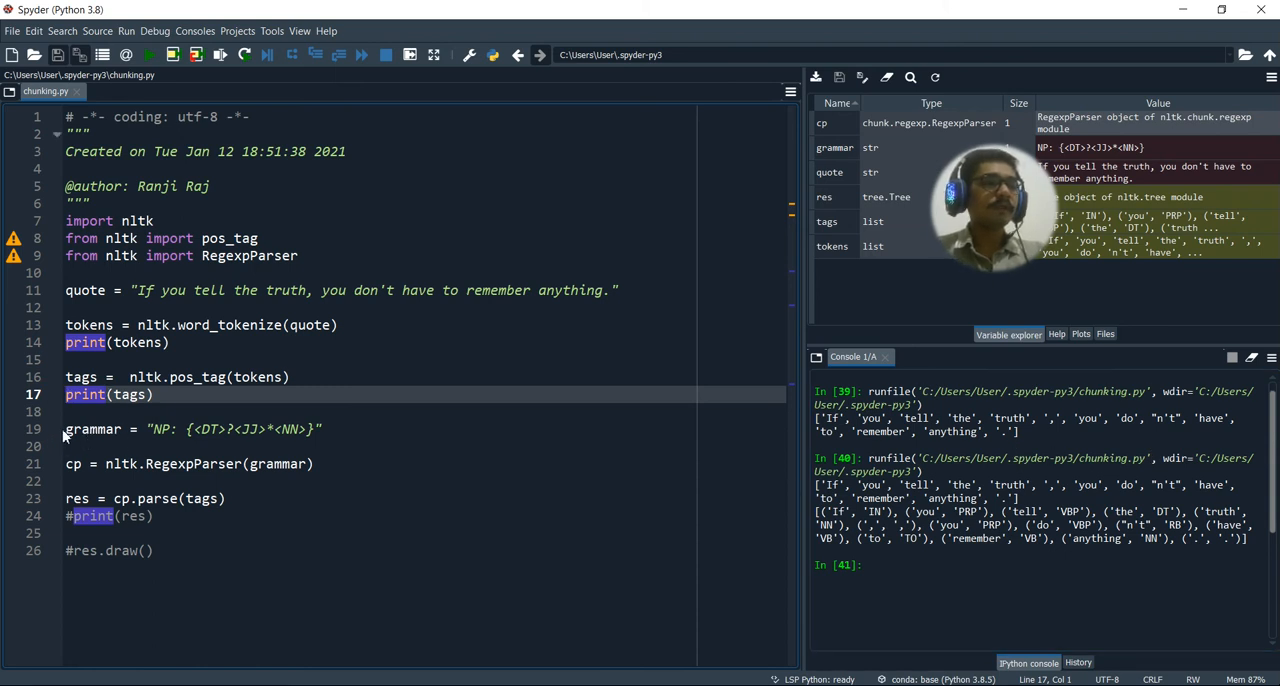
triple_click(200, 428)
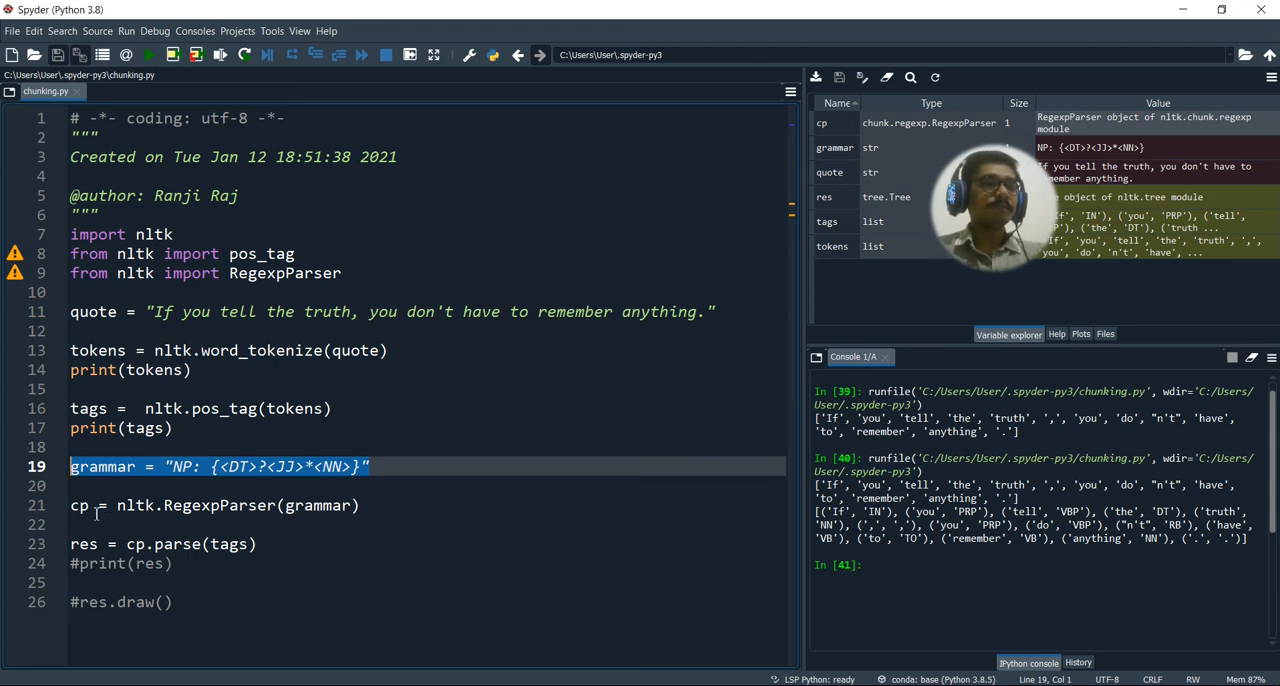
Go to the RegexpParser creation line to uncomment print(res)
click(78, 504)
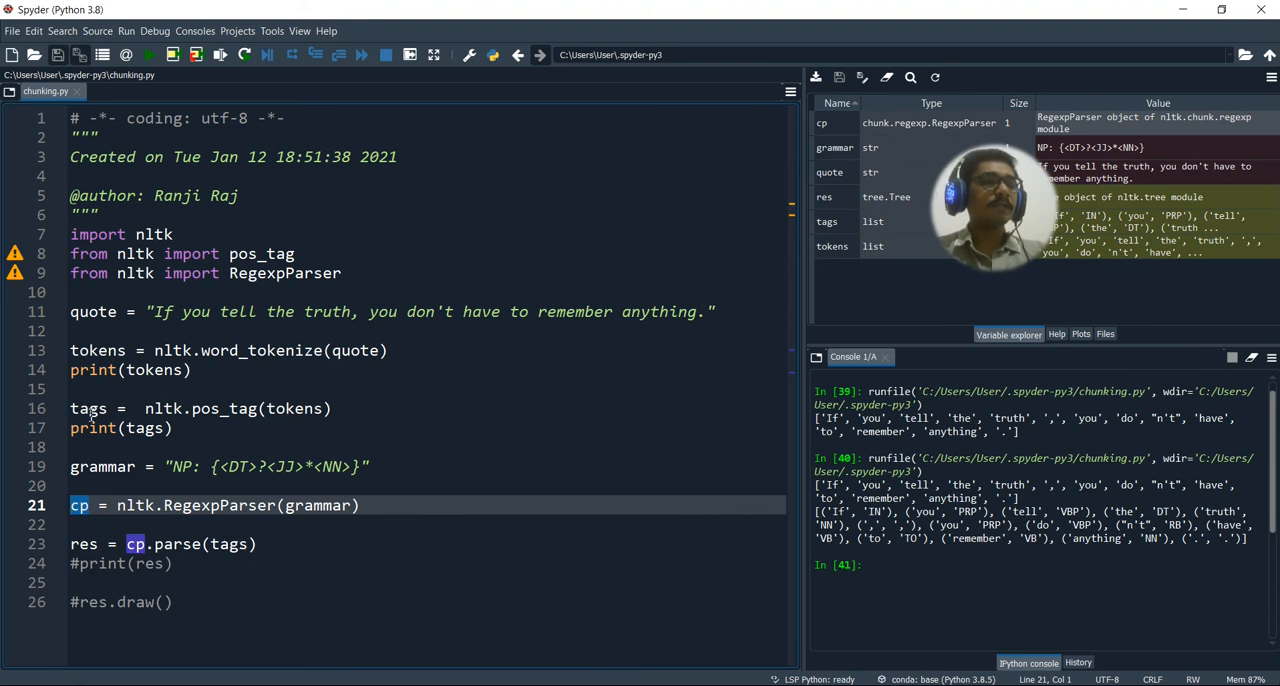
mouse_move(512, 492)
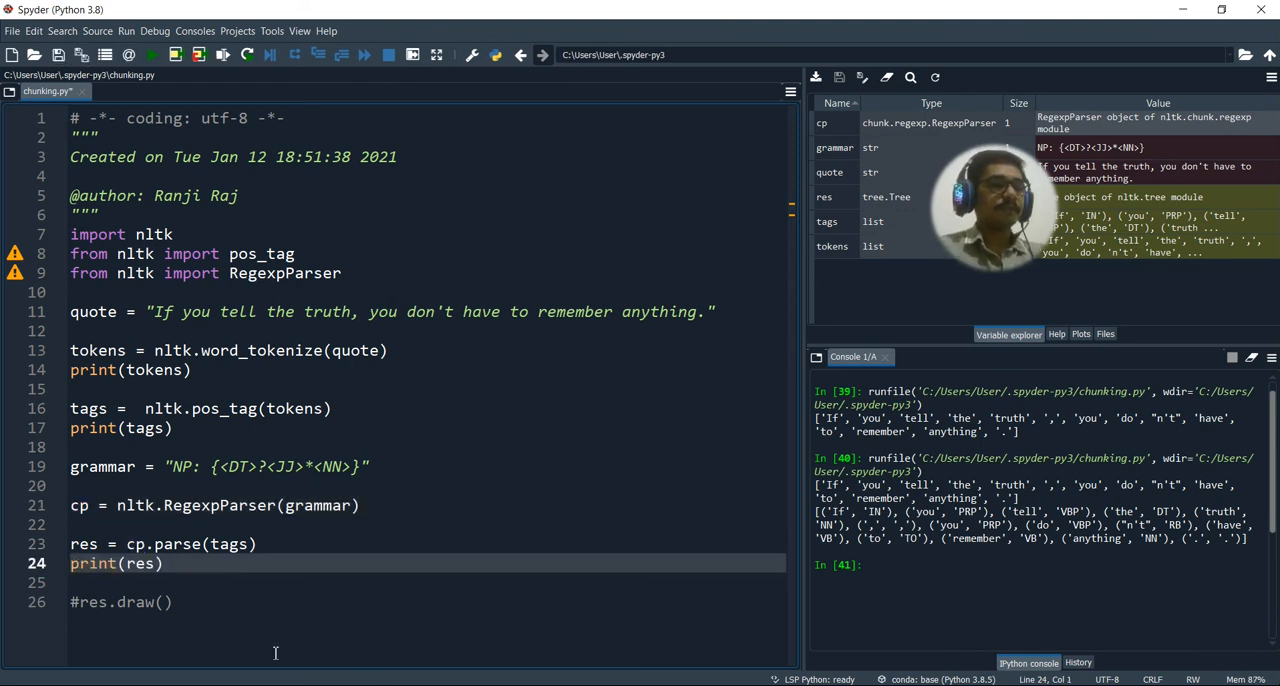
Run the script and select the printed chunk tree with NP chunks in the console
click(150, 56)
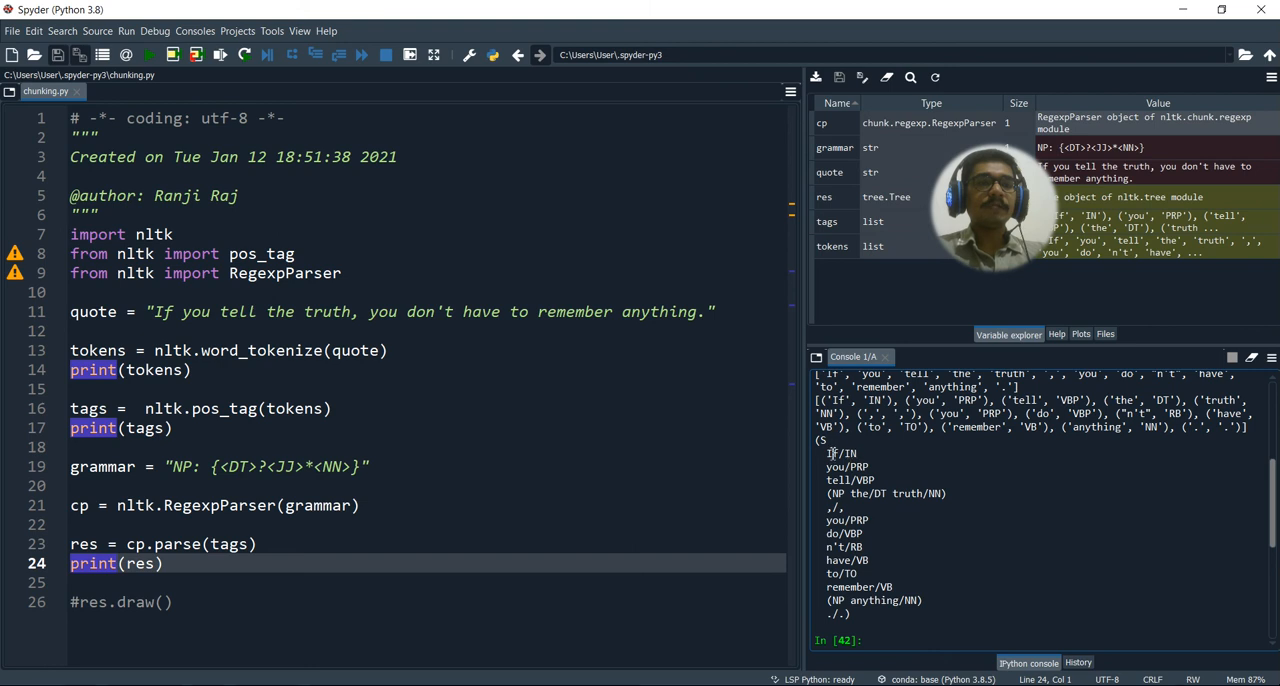
drag(828, 452, 892, 496)
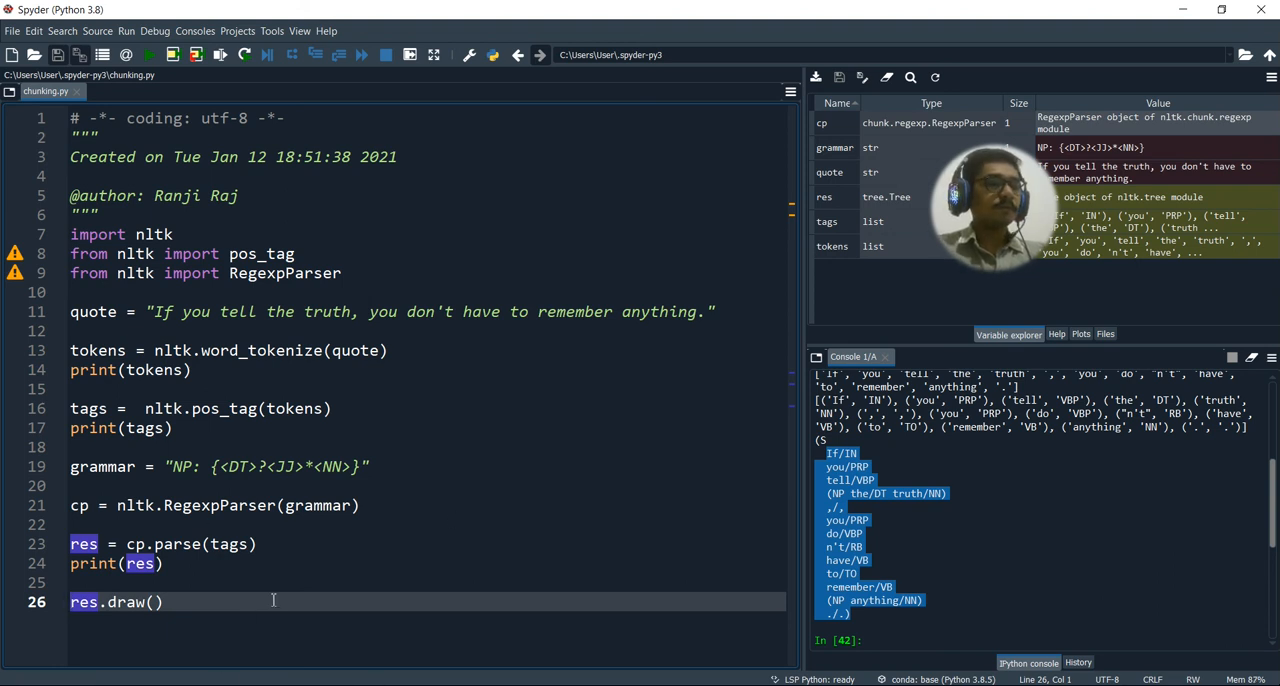
Run the script, maximize the NLTK tree window, and highlight the NP chunk grammar pattern
click(148, 56)
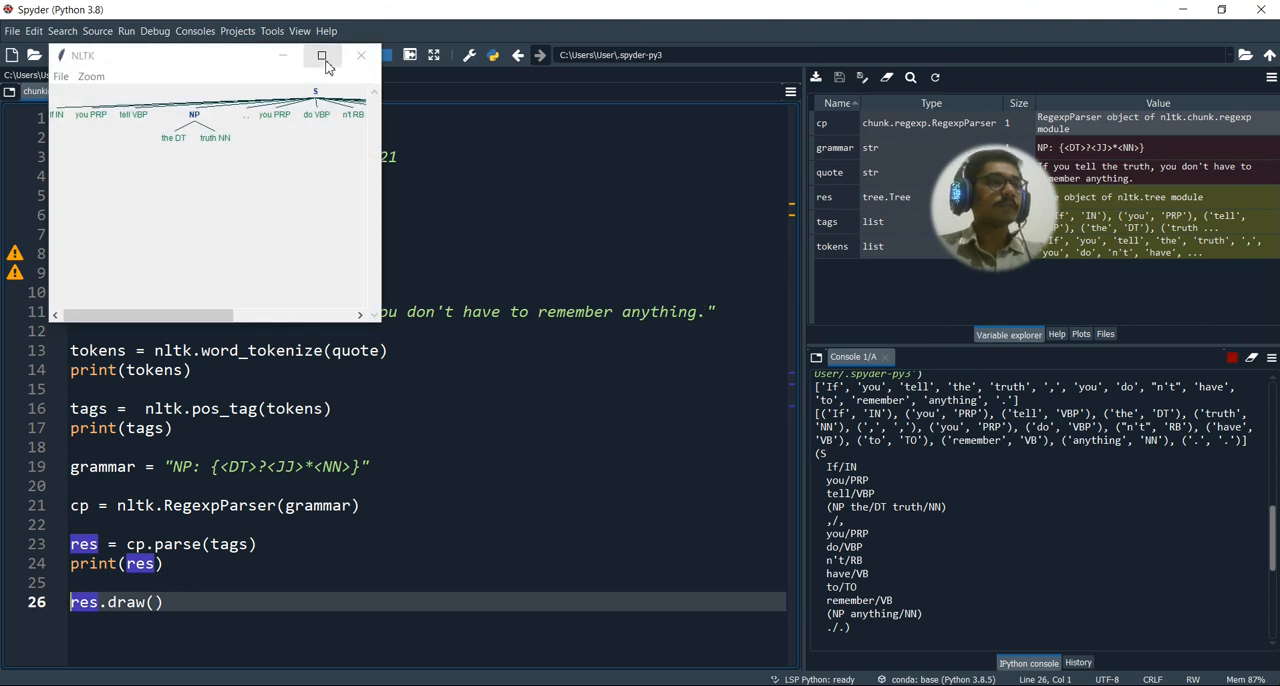
click(322, 56)
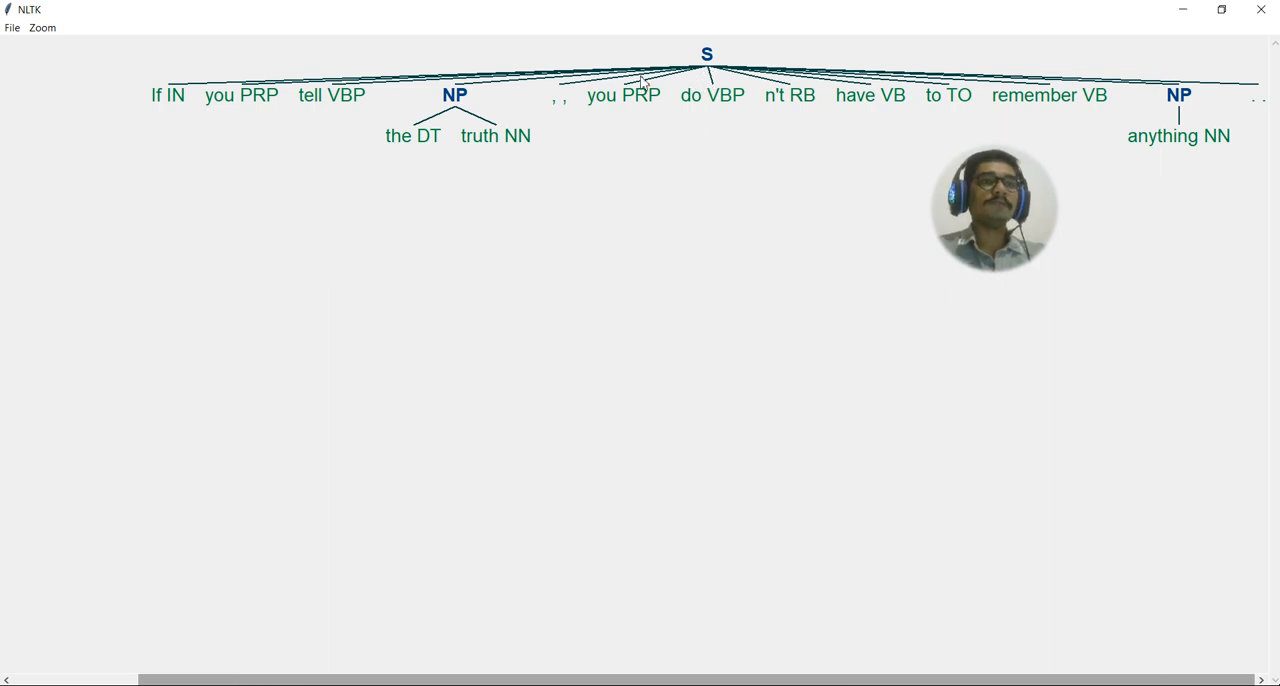
mouse_move(400, 102)
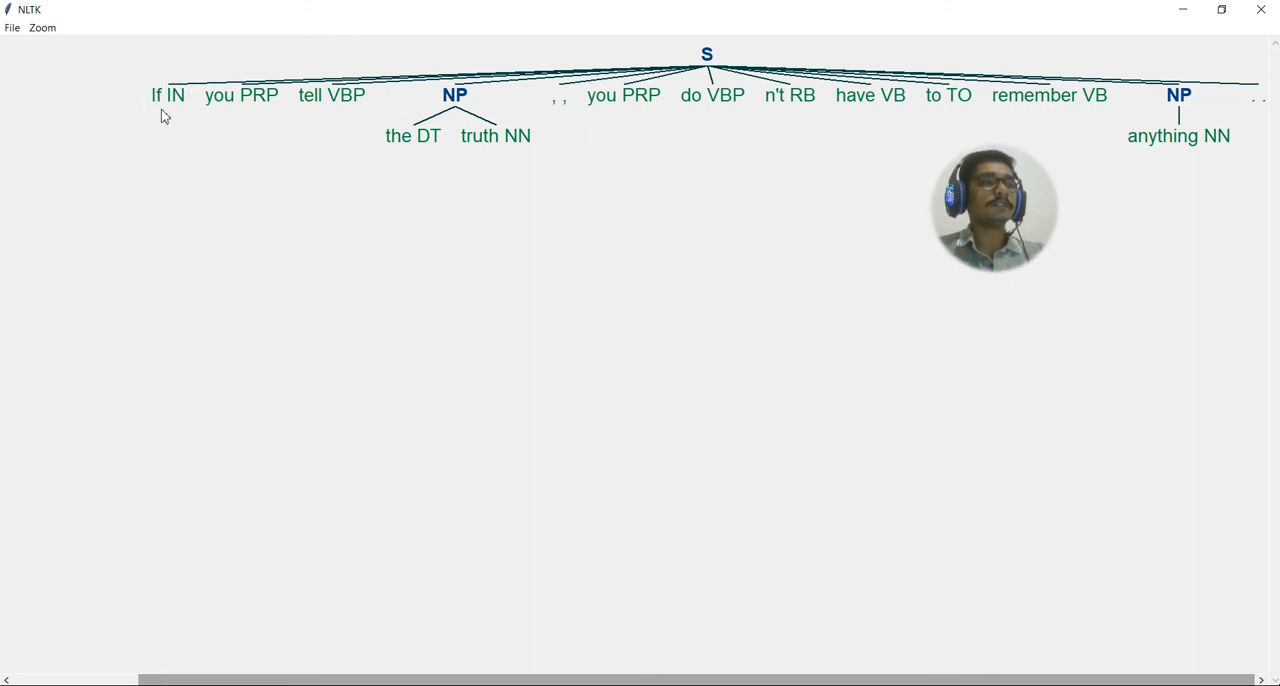
mouse_move(224, 104)
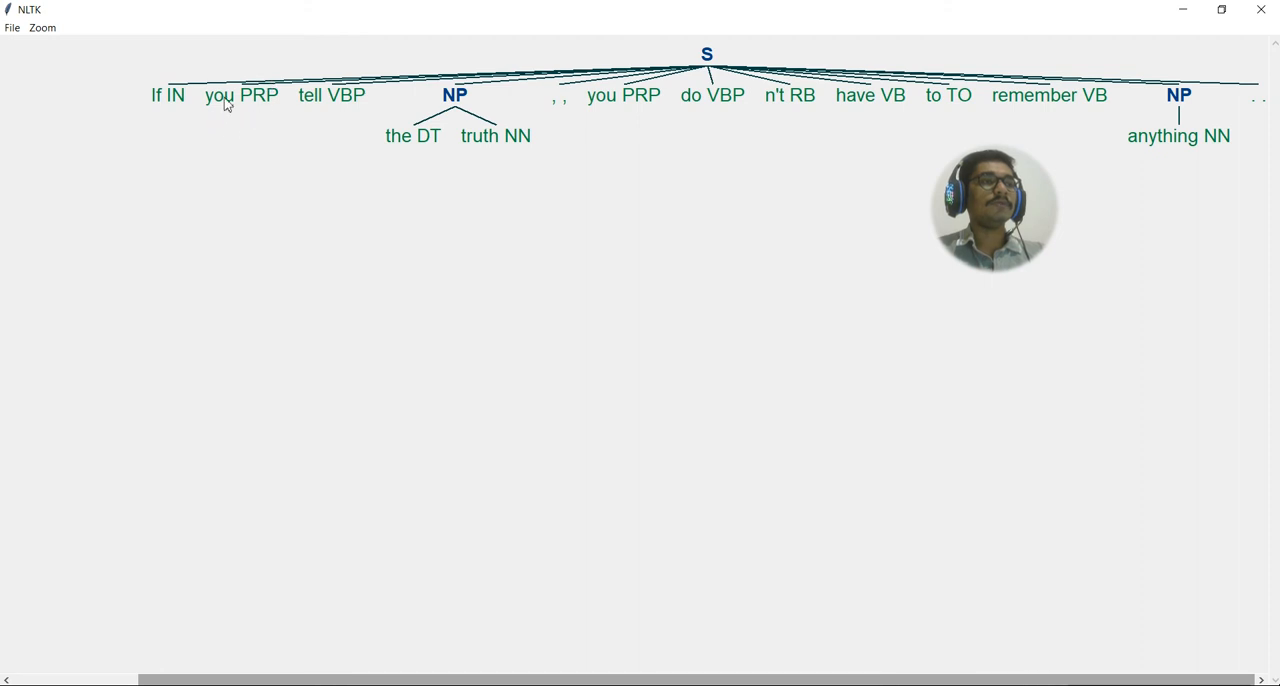
mouse_move(488, 144)
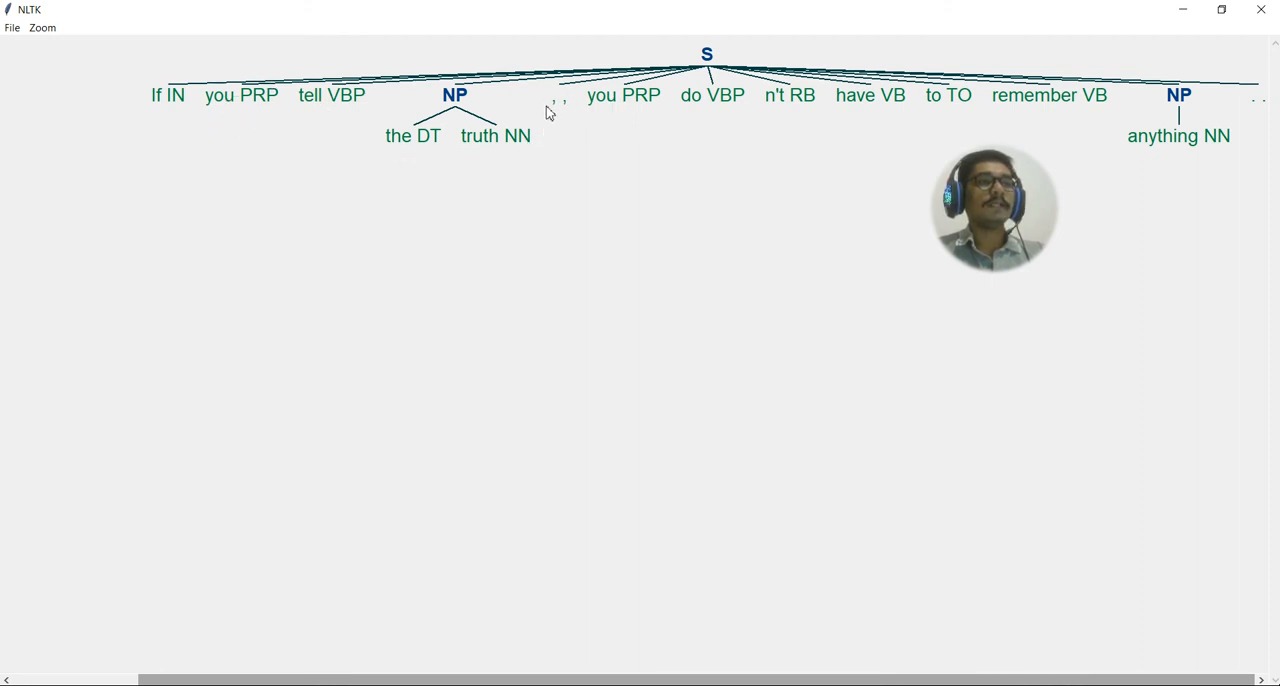
mouse_move(564, 108)
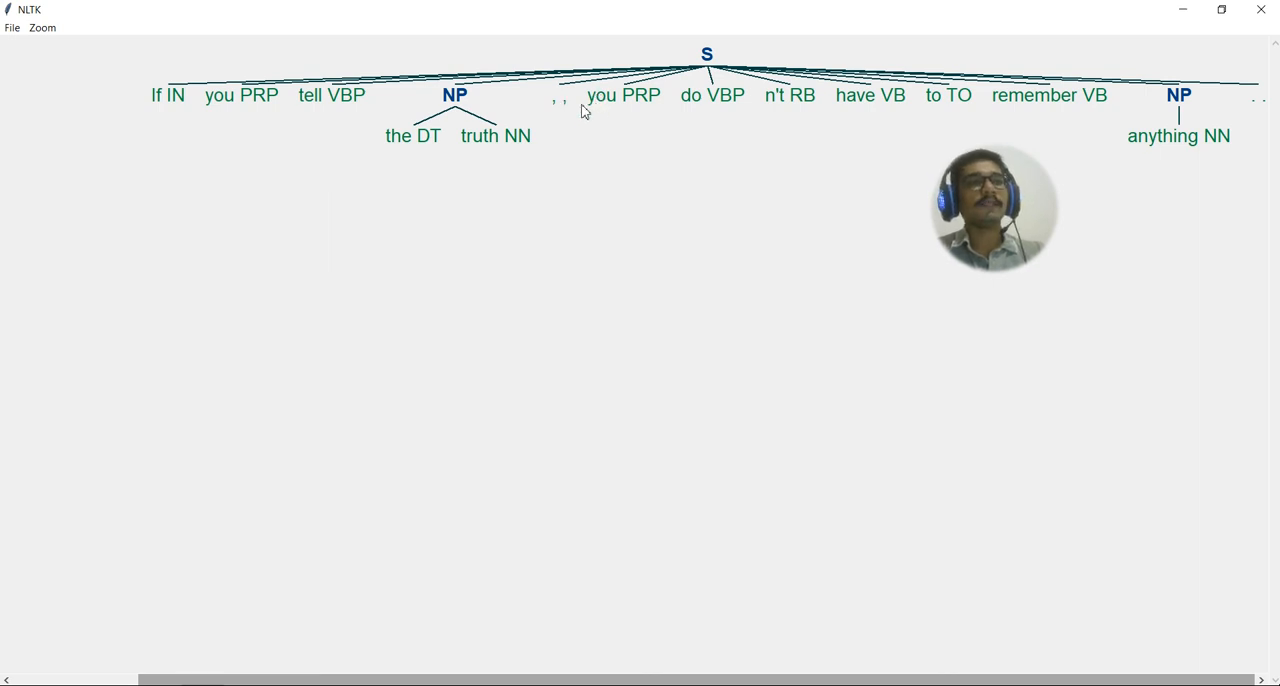
mouse_move(984, 128)
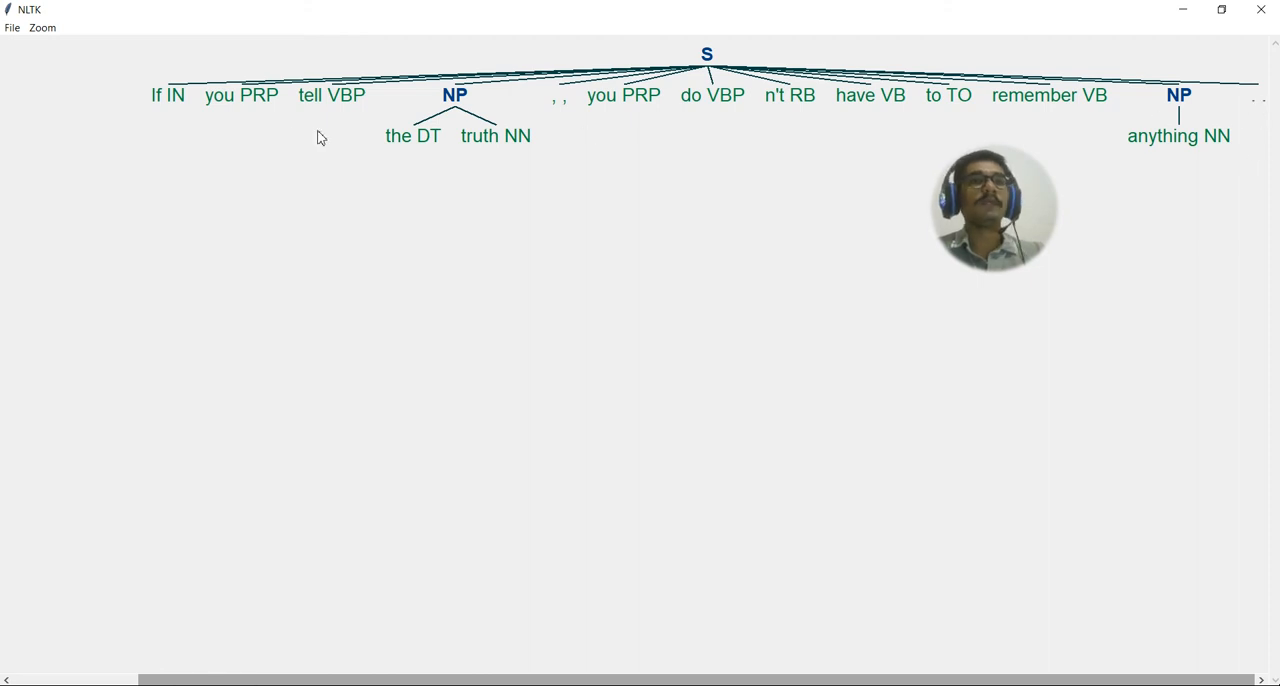
mouse_move(452, 110)
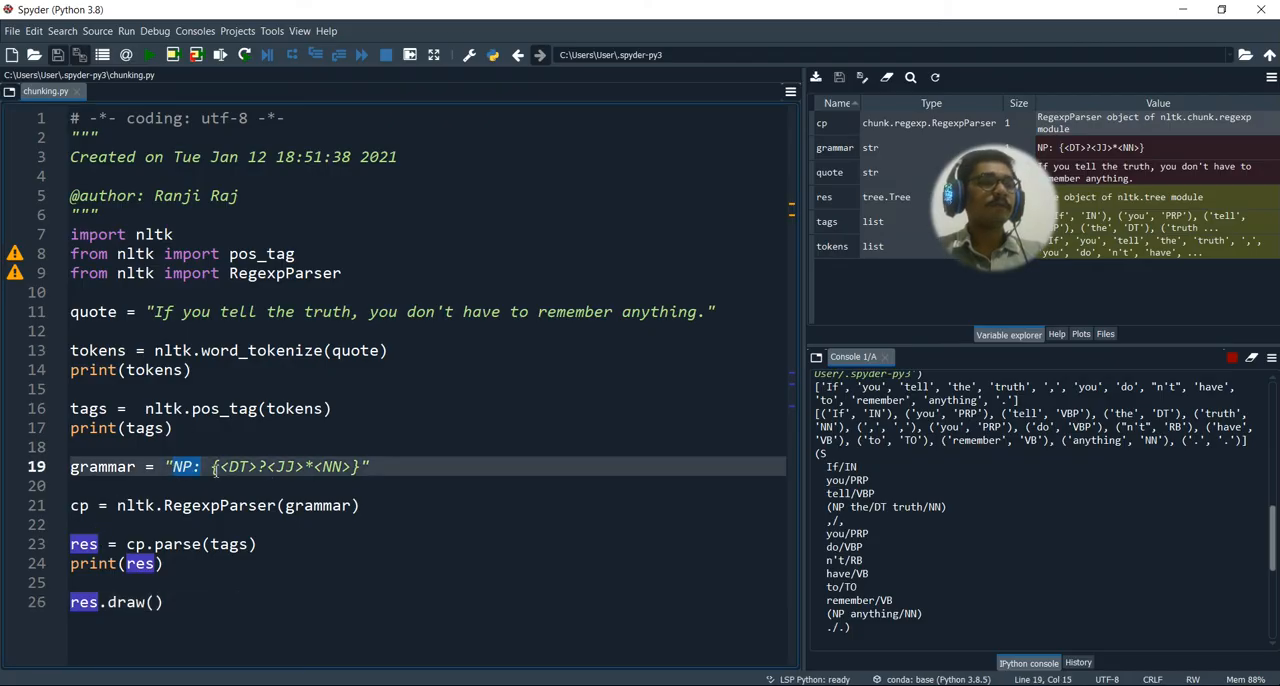
drag(200, 466, 368, 466)
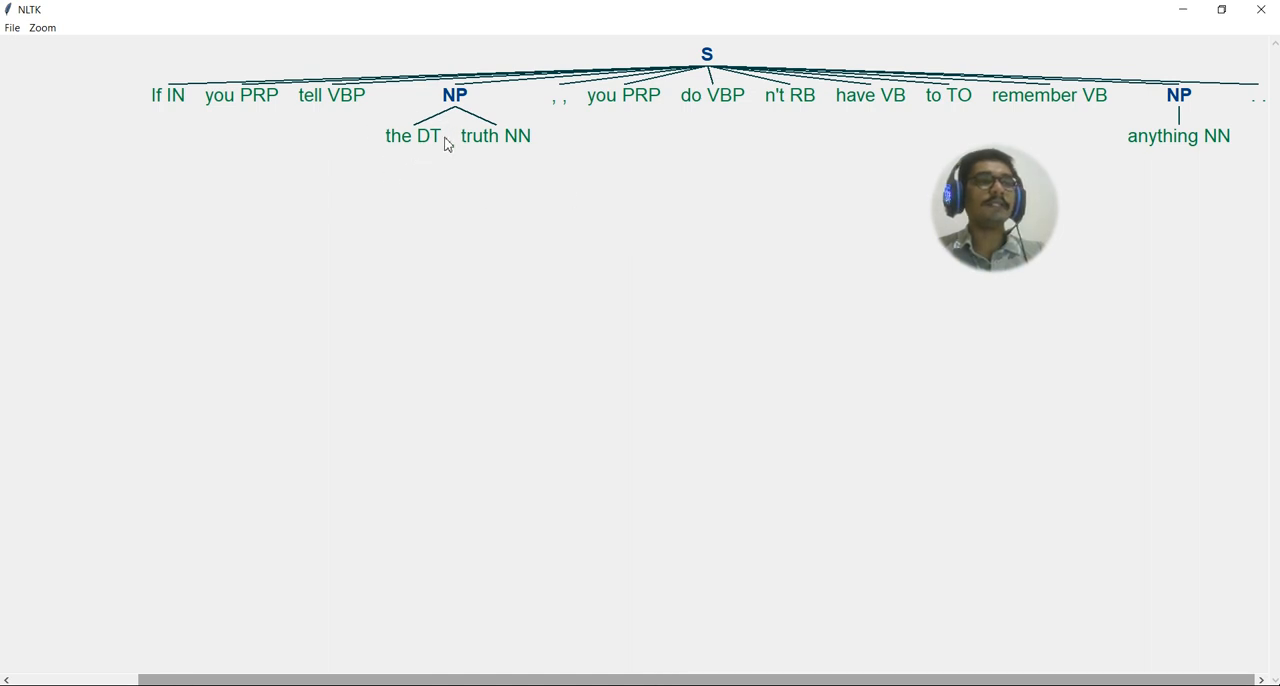
mouse_move(508, 136)
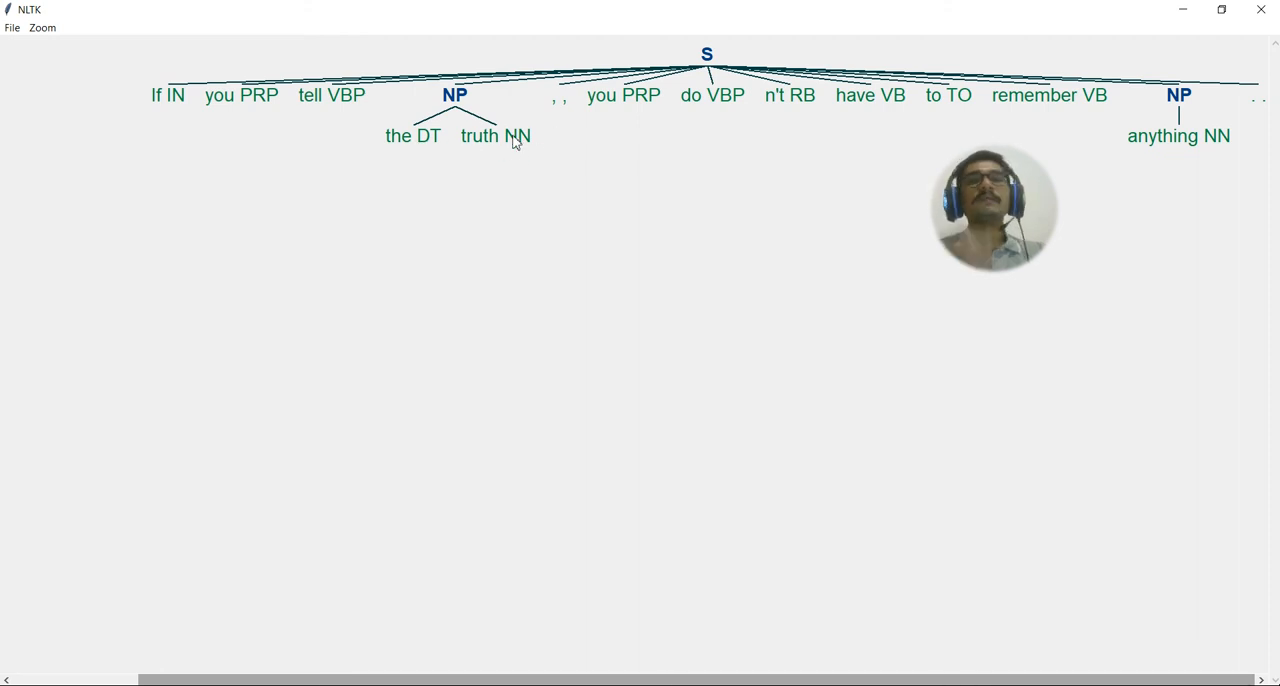
mouse_move(438, 140)
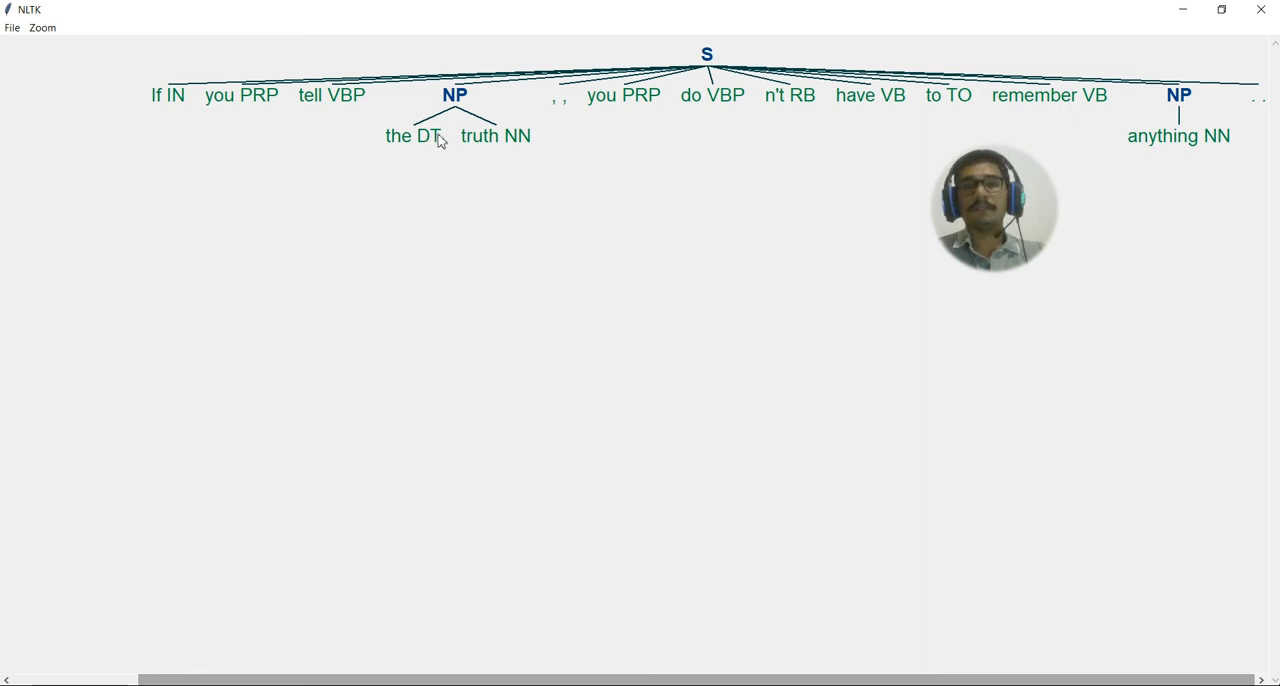
mouse_move(888, 94)
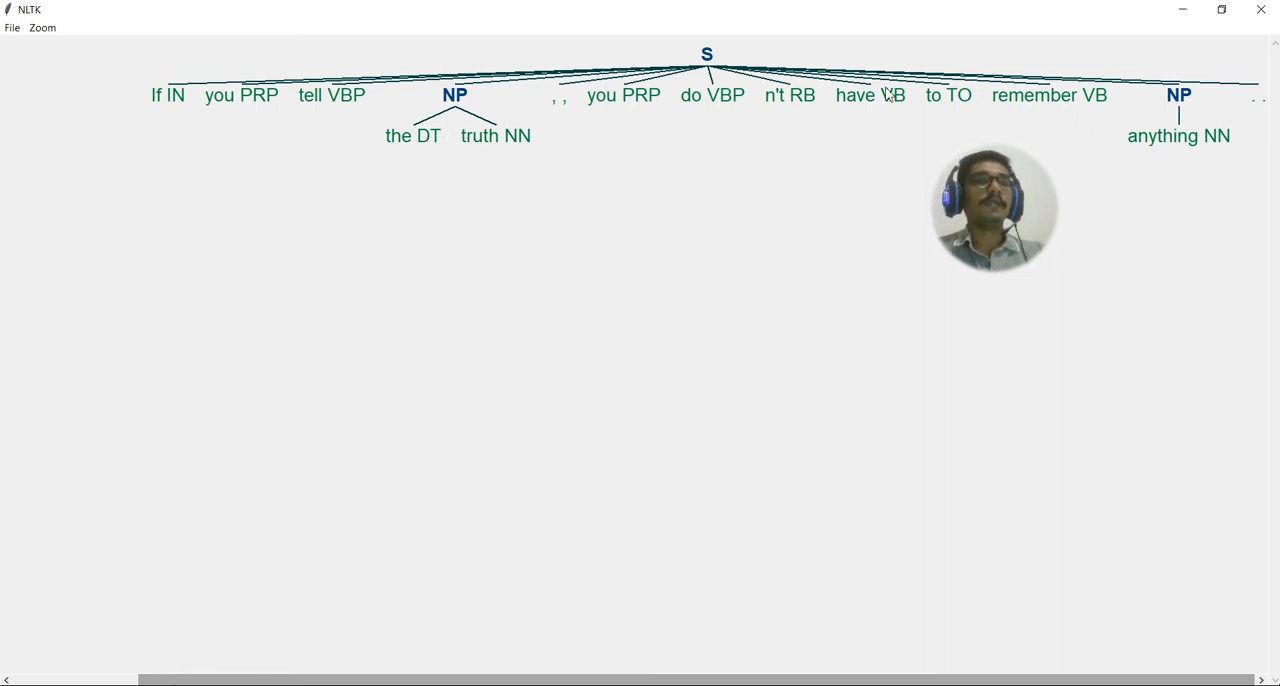